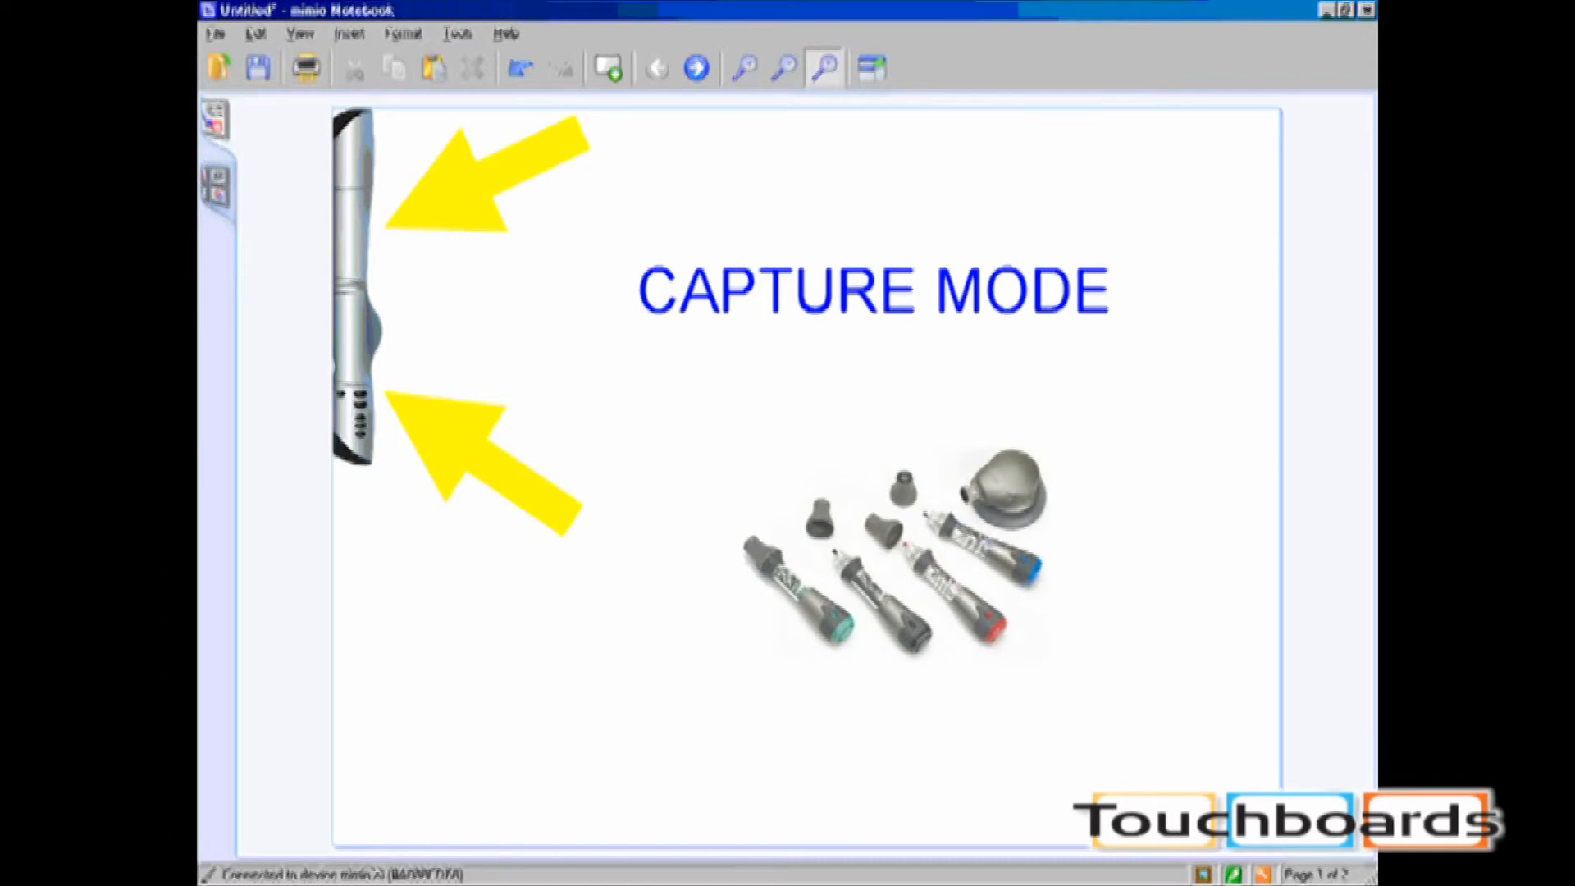
Step: Advance from the Capture Mode page to the Interactive Mode page
{"action": "left_click", "coordinate": [694, 67]}
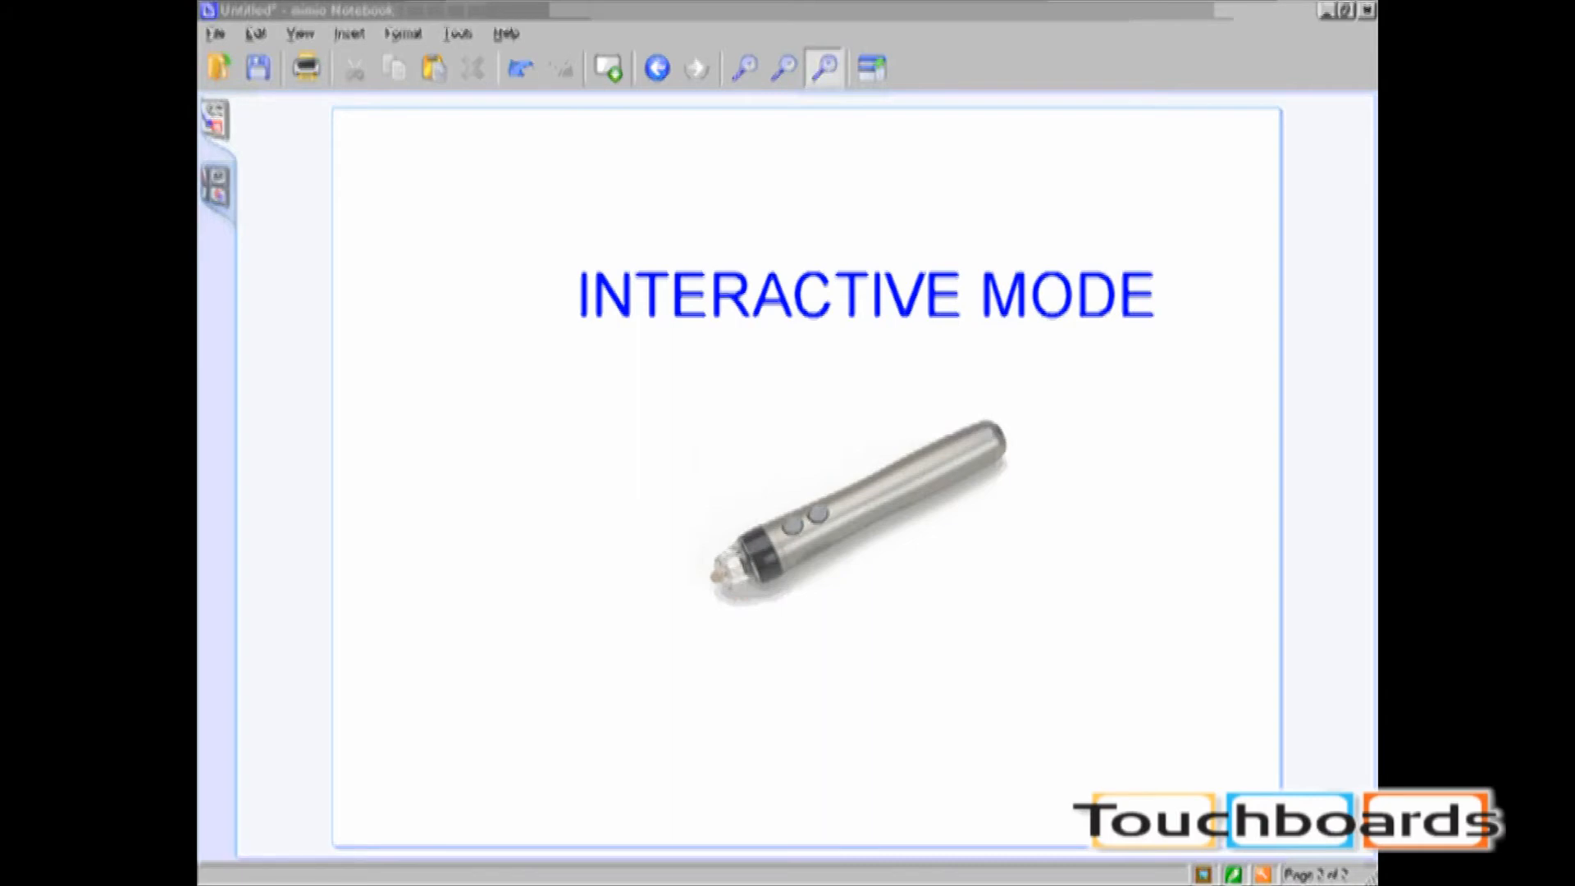
{"action": "mouse_move", "coordinate": [583, 106]}
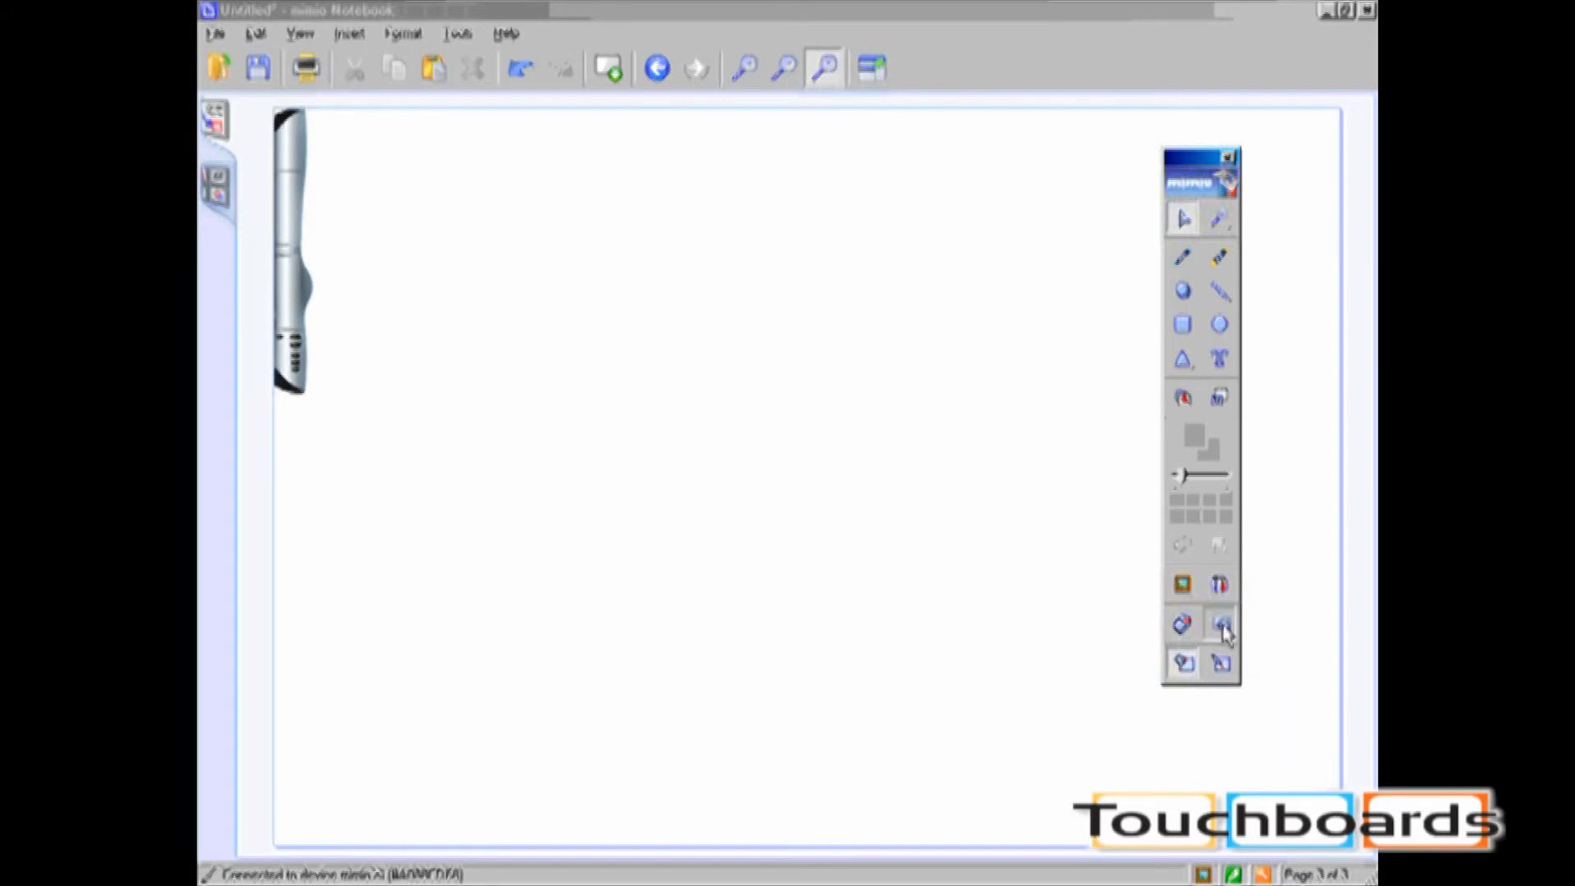
Step: Start stylus calibration from the mimio toolbar, showing the first target point
{"action": "left_click", "coordinate": [1218, 623]}
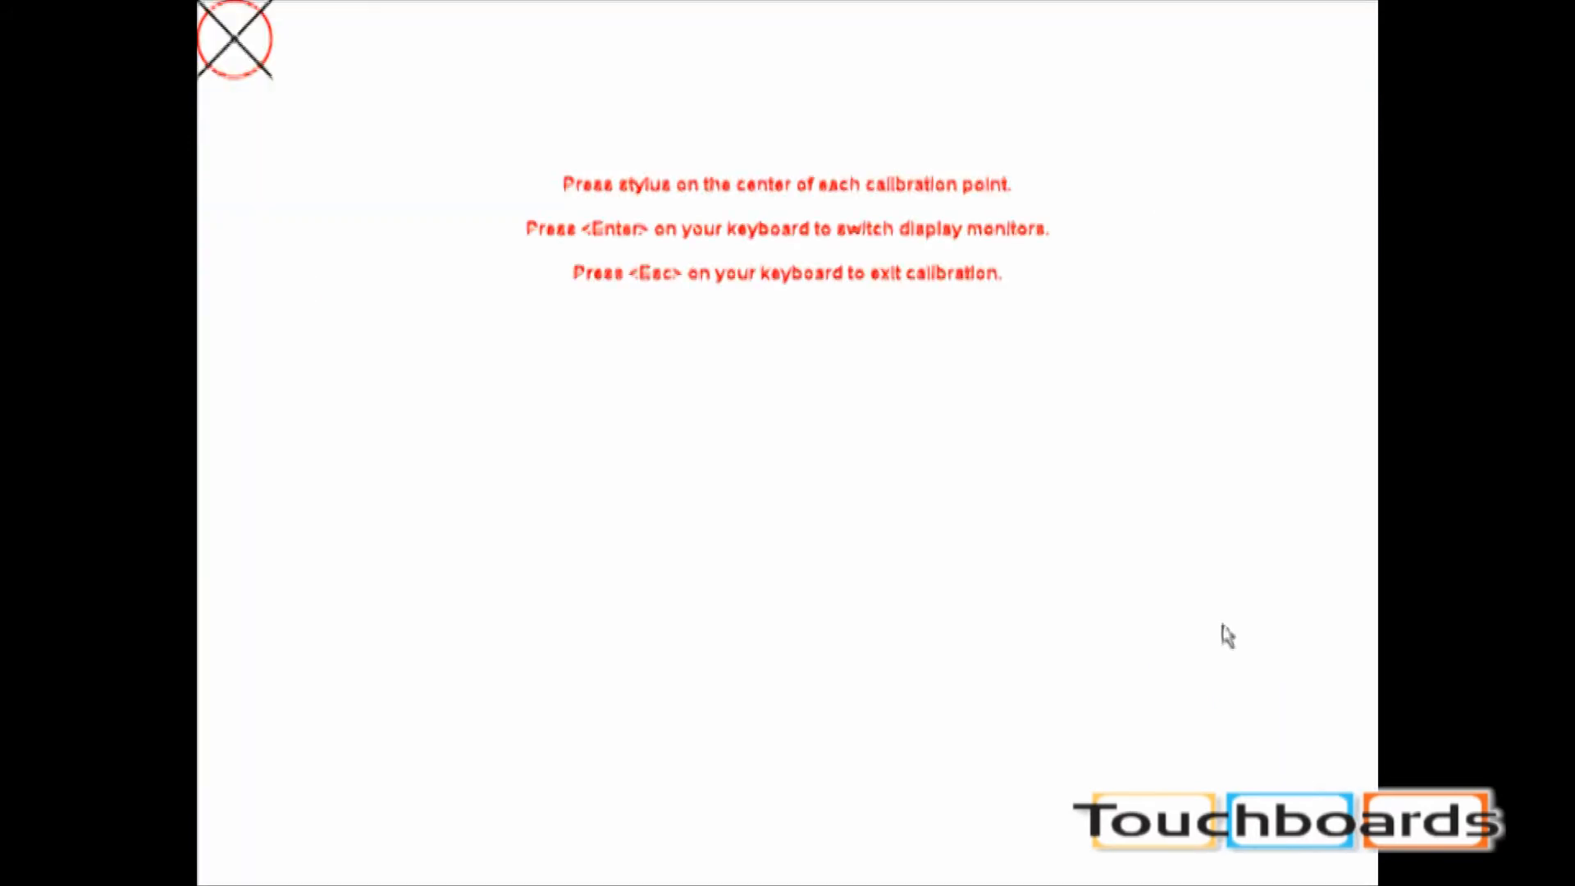
{"action": "mouse_move", "coordinate": [1015, 670]}
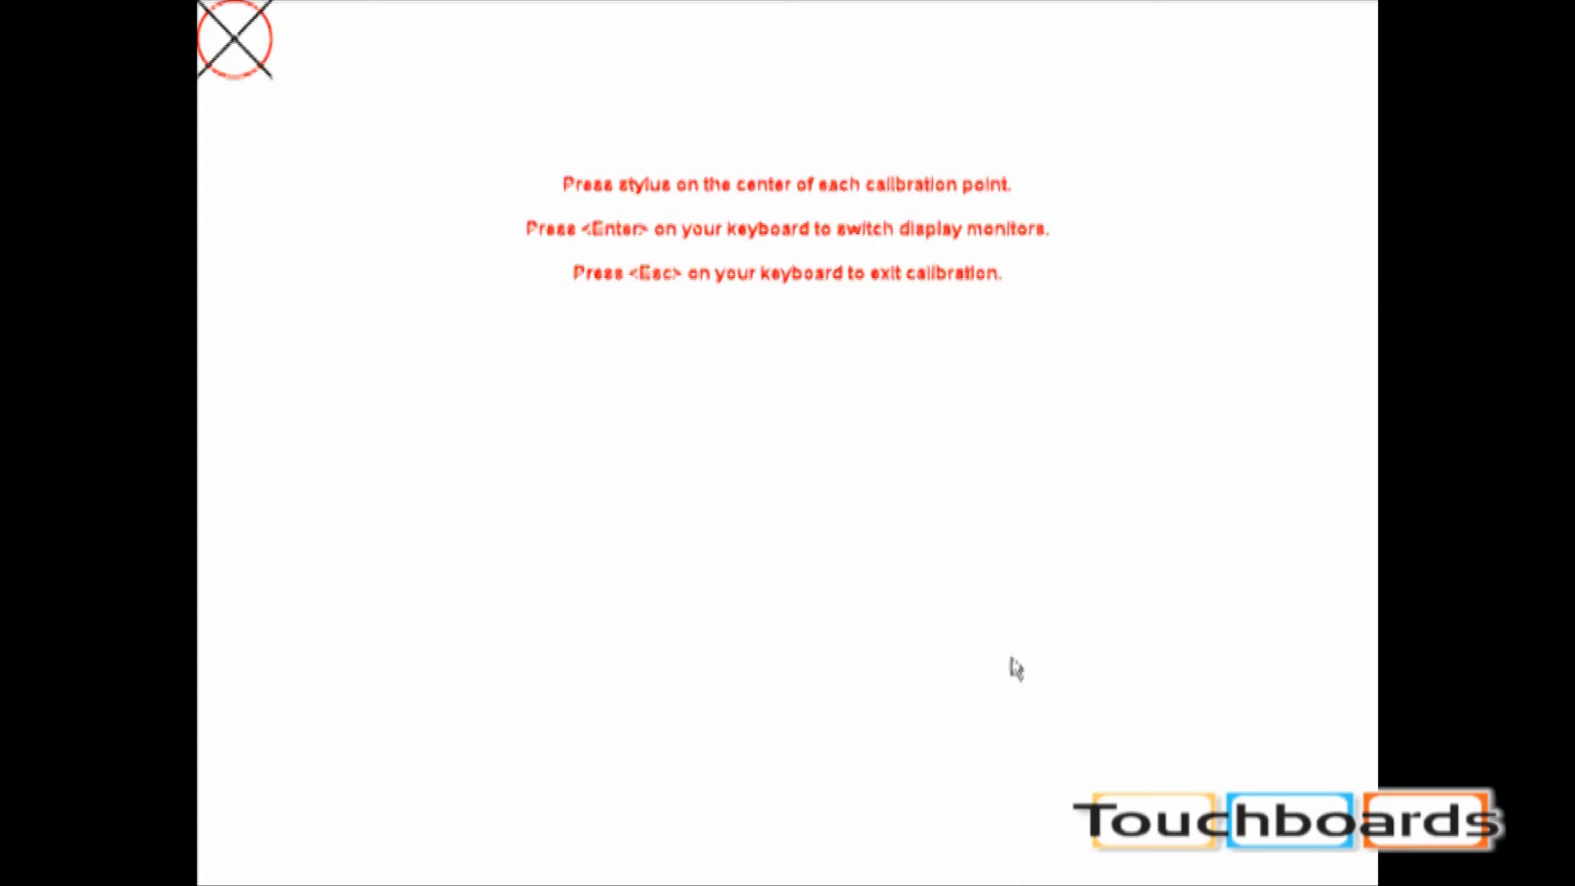
Step: Press the top-left and top-center calibration crosshairs so the third target appears
{"action": "left_click", "coordinate": [236, 38]}
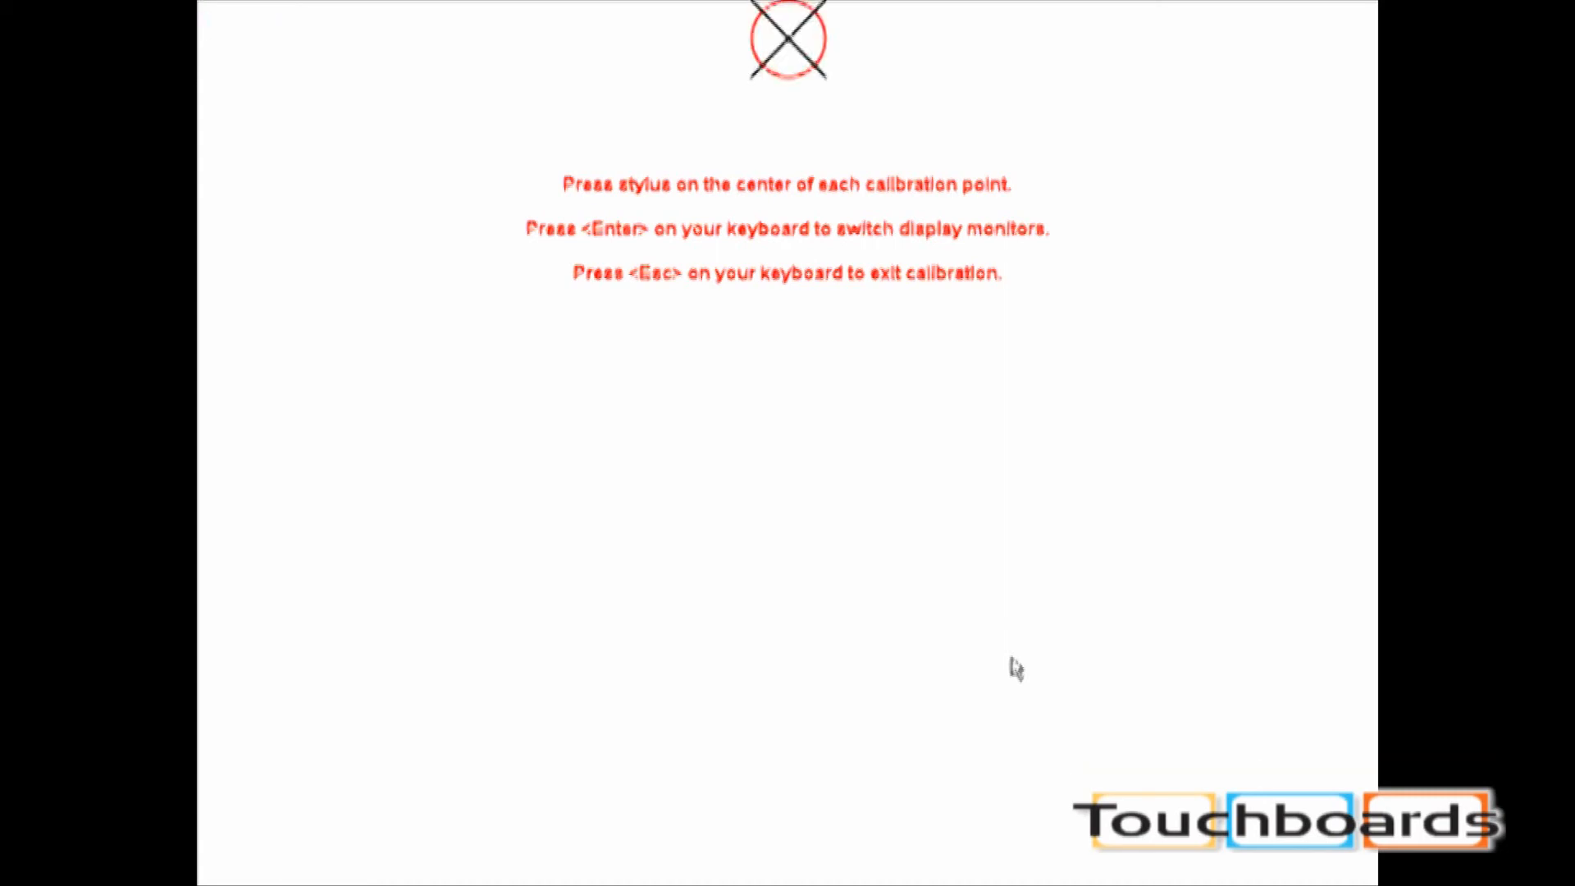
{"action": "left_click", "coordinate": [788, 39]}
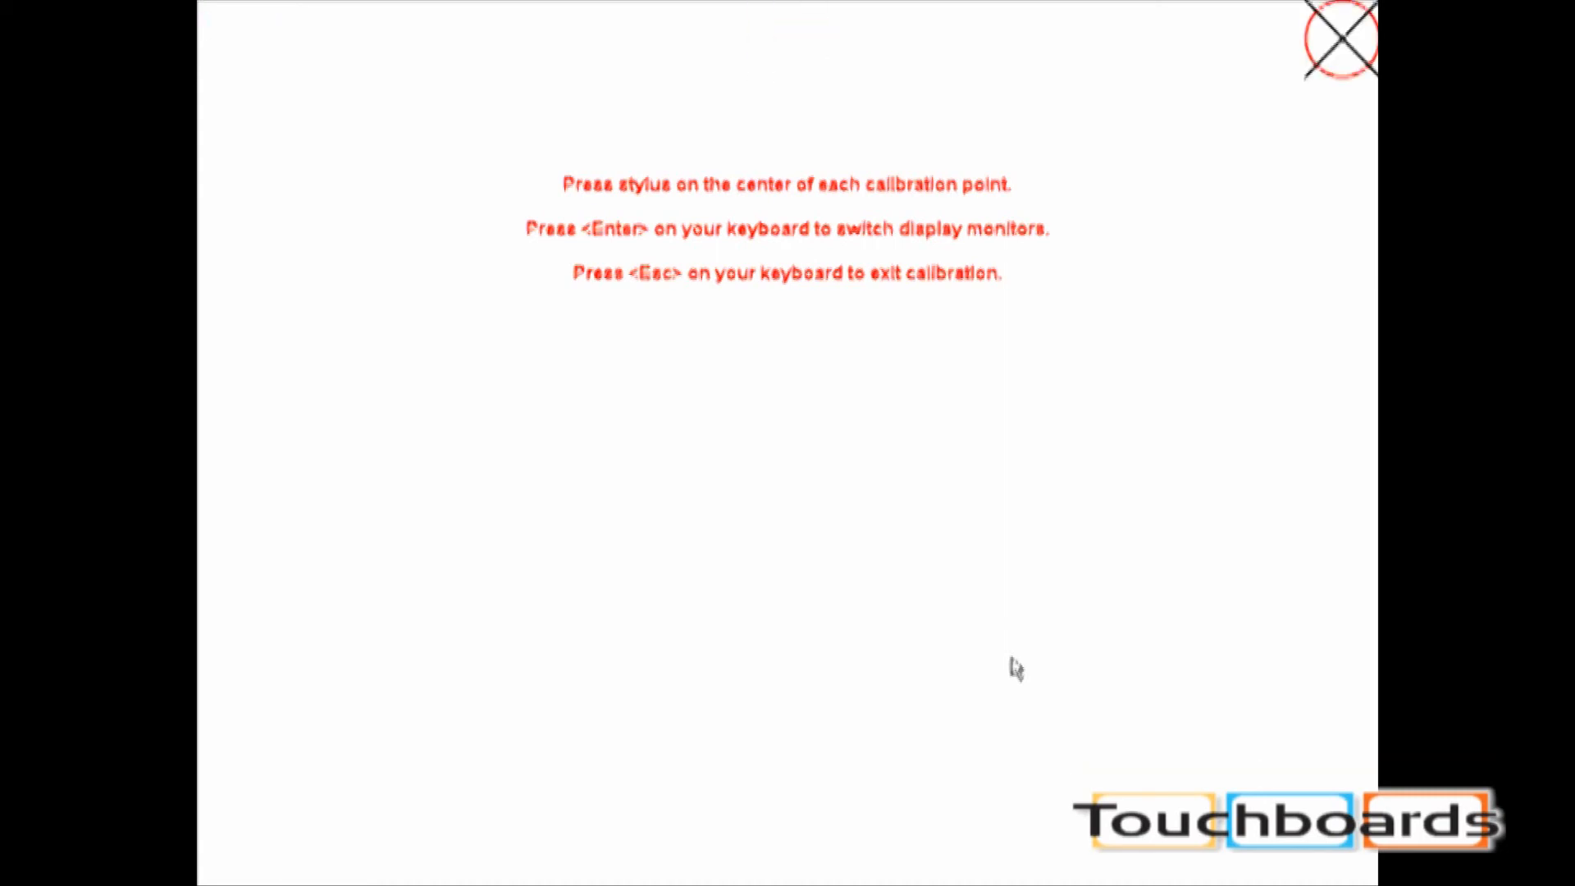